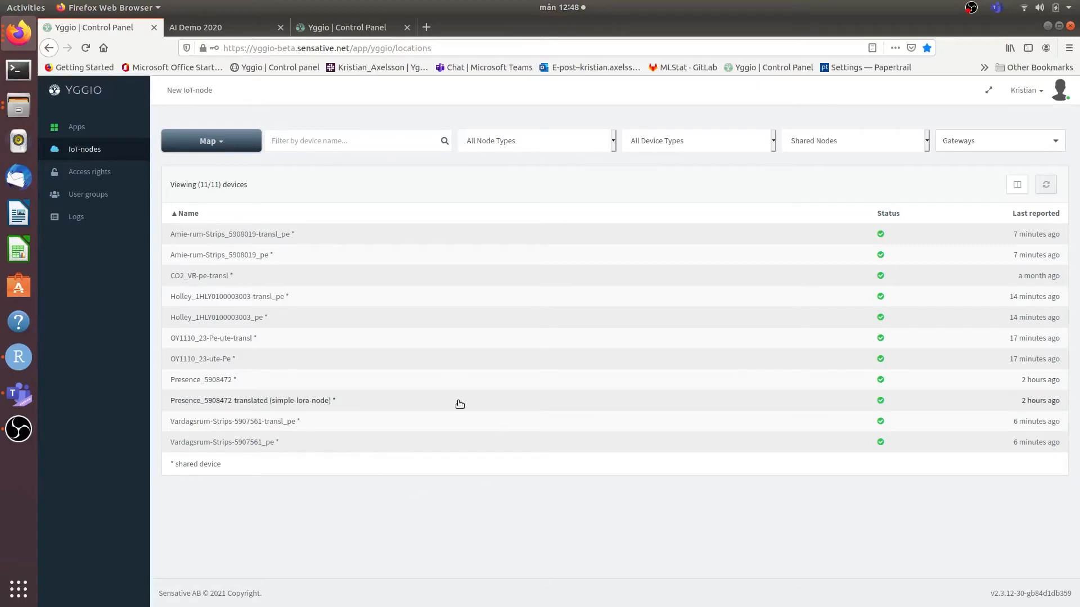
{"action": "mouse_move", "coordinate": [379, 394]}
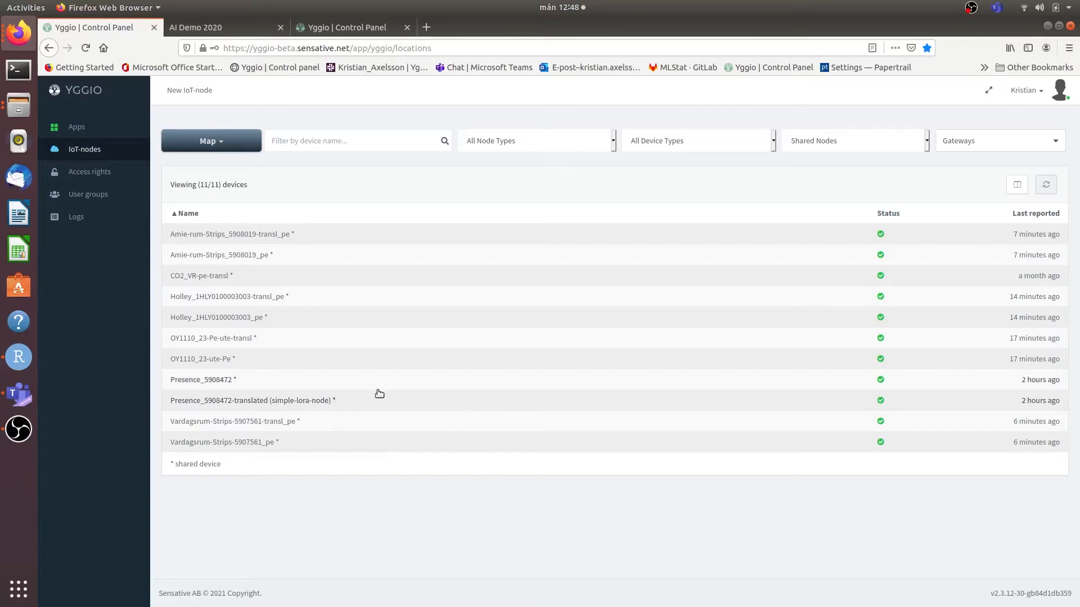
{"action": "mouse_move", "coordinate": [236, 433]}
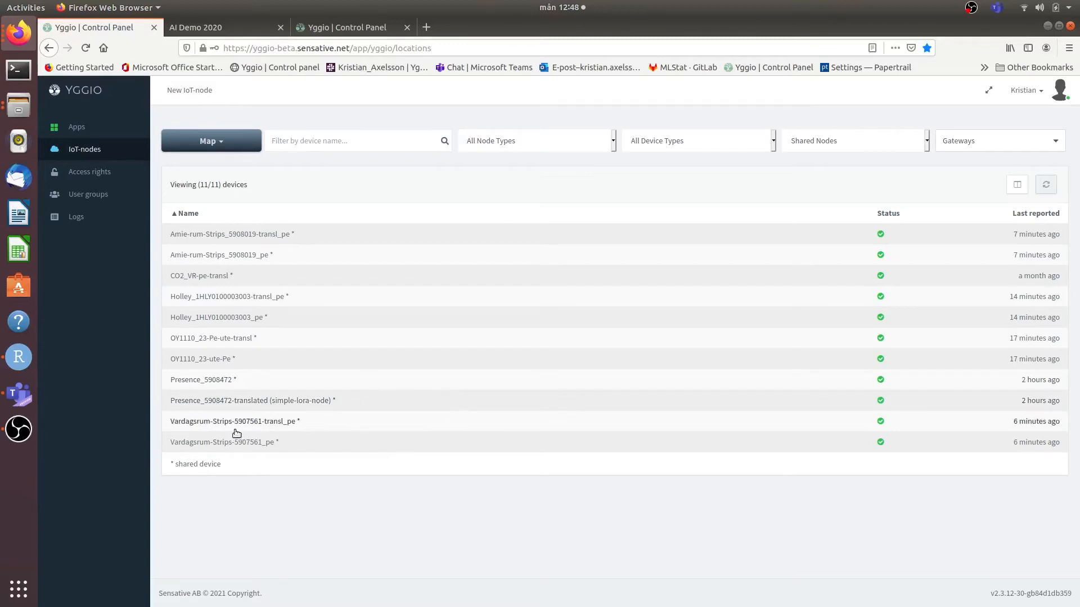
{"action": "mouse_move", "coordinate": [335, 296]}
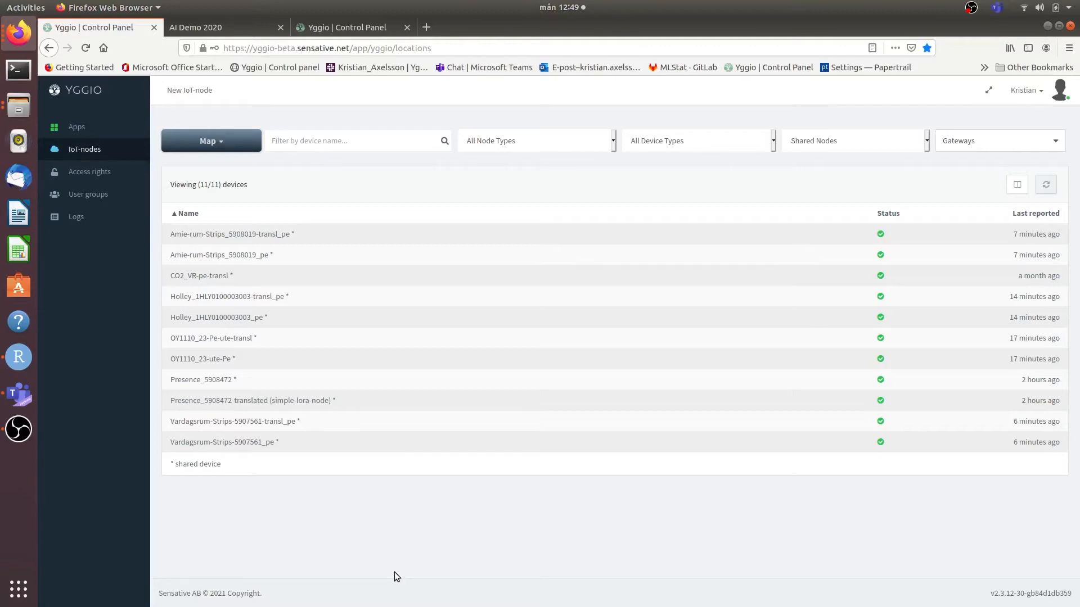
{"action": "mouse_move", "coordinate": [394, 558]}
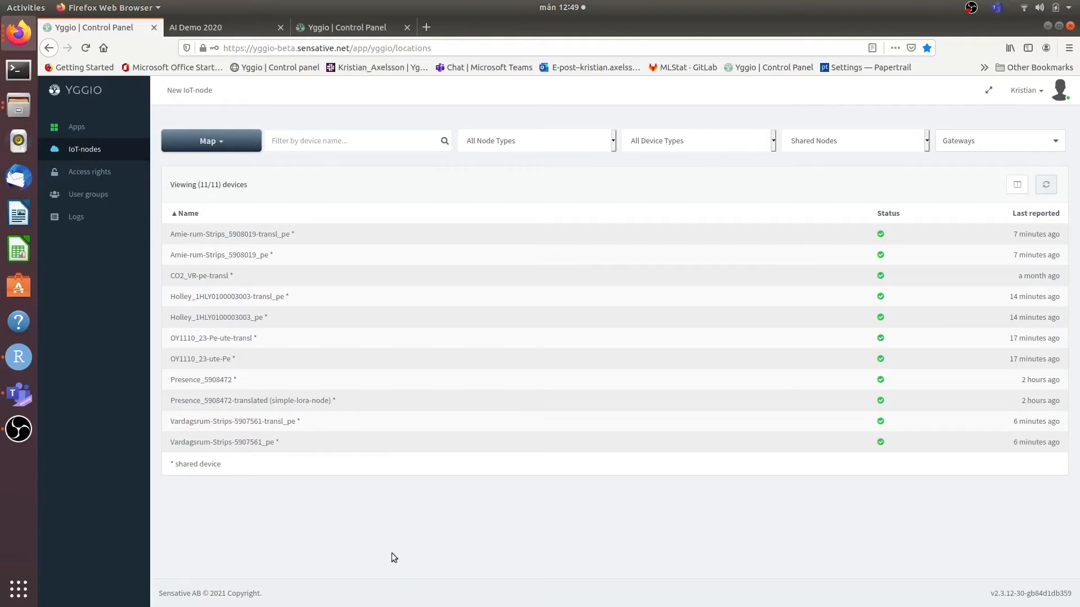
{"action": "mouse_move", "coordinate": [222, 42]}
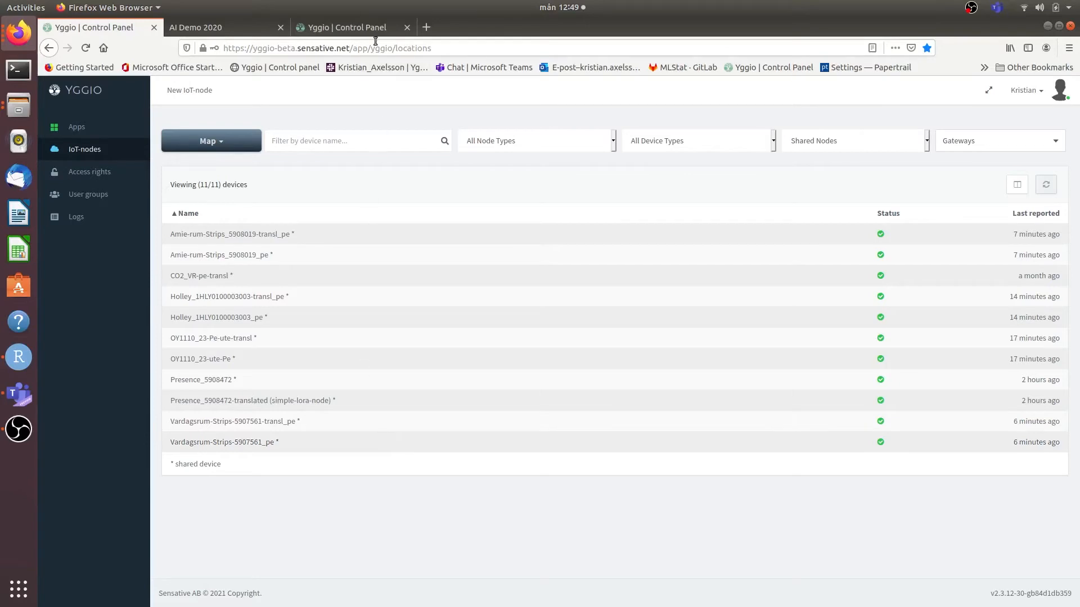
{"action": "mouse_move", "coordinate": [352, 27]}
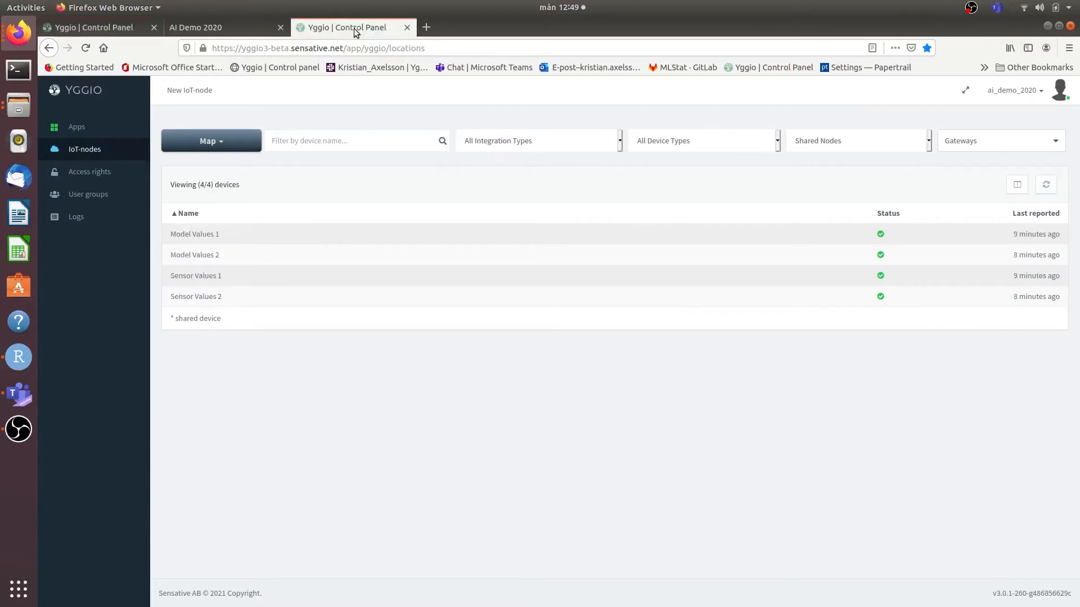
{"action": "mouse_move", "coordinate": [203, 276]}
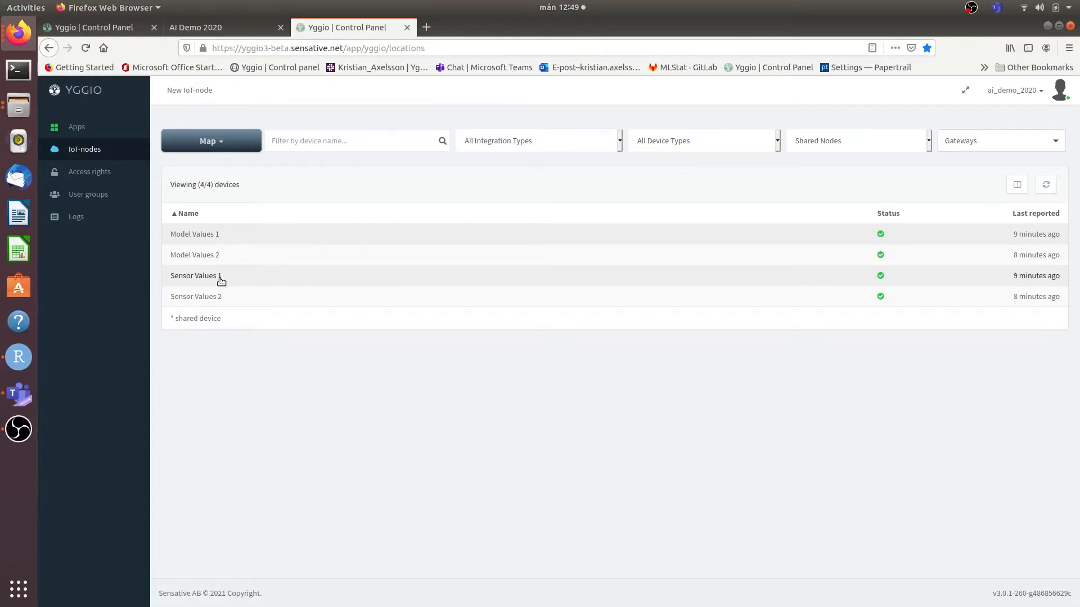
Step: Show the Sensor Values 1 device's current values with nested readings, then close its details
{"action": "left_click", "coordinate": [194, 276]}
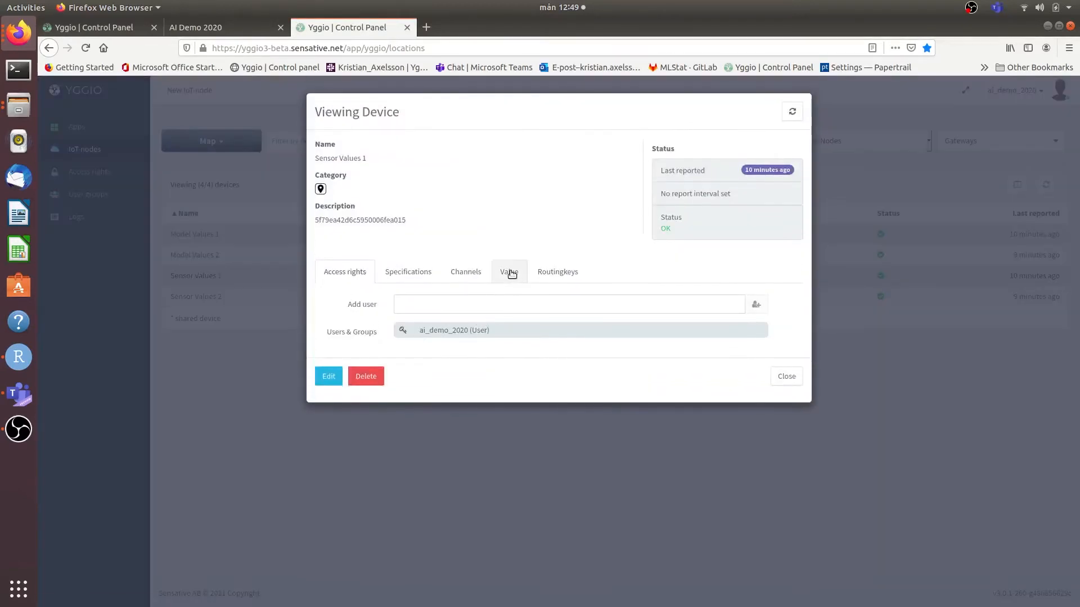
{"action": "left_click", "coordinate": [508, 271]}
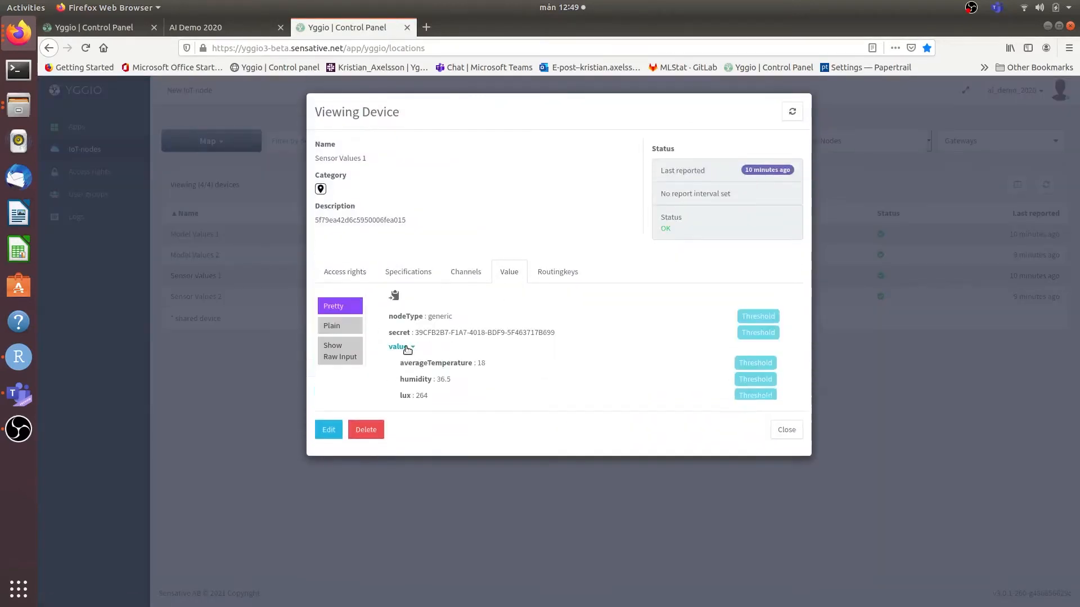
{"action": "left_click", "coordinate": [401, 346]}
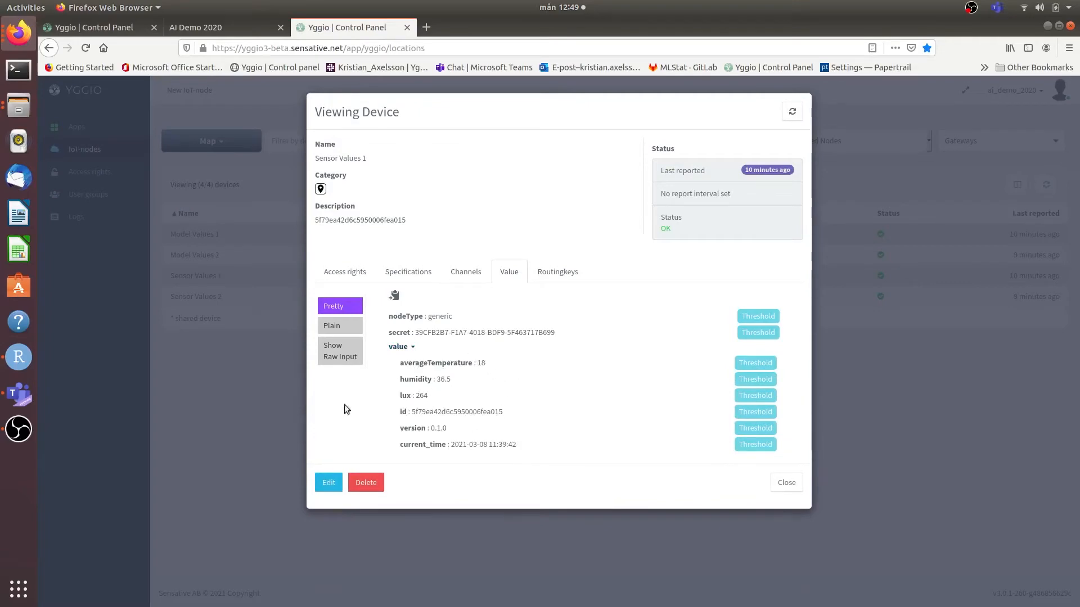
{"action": "left_click", "coordinate": [785, 483]}
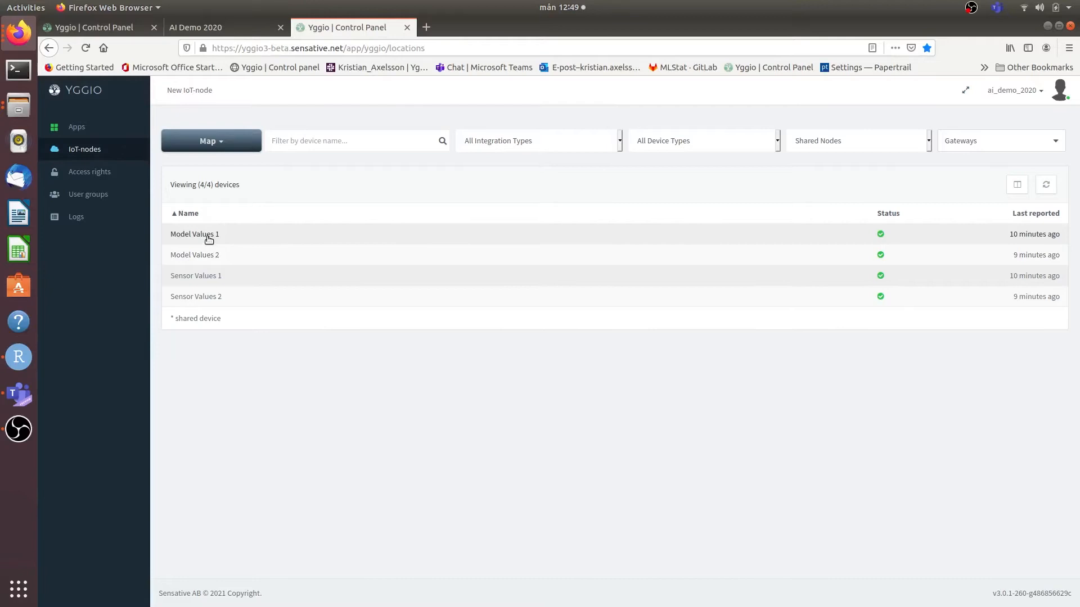
Step: Show Model Values 1's values: estimated 20.0944, range 17.0944–23.0944, received 18
{"action": "left_click", "coordinate": [195, 234]}
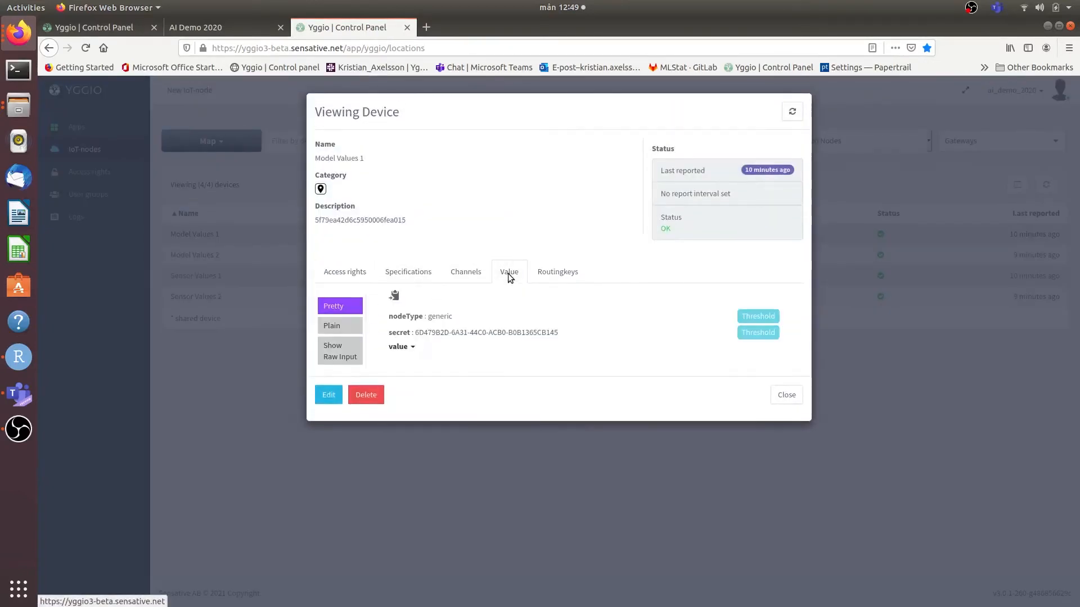
{"action": "left_click", "coordinate": [401, 347]}
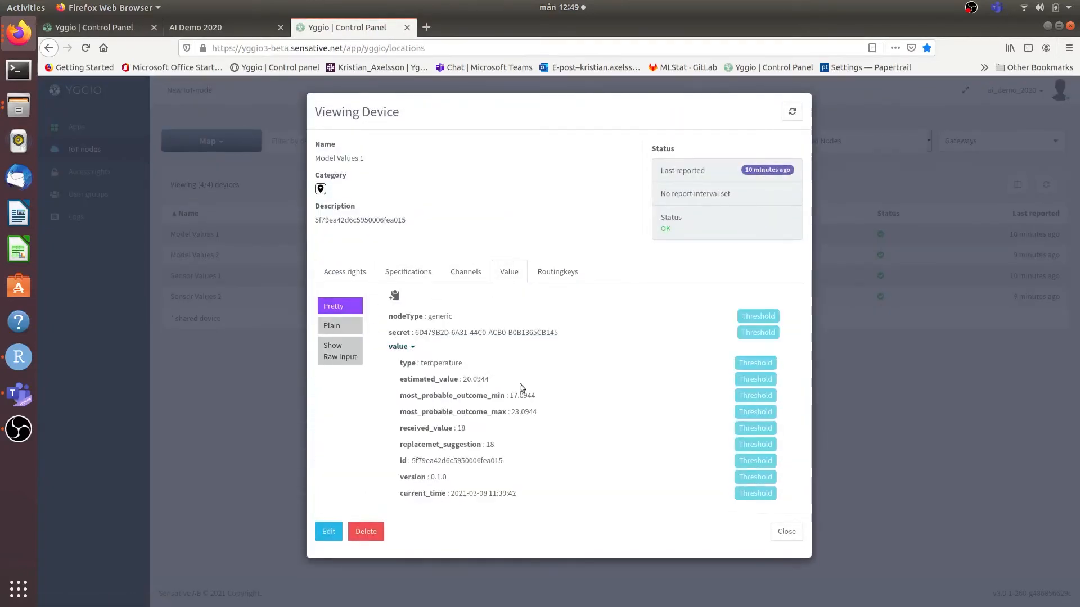
{"action": "mouse_move", "coordinate": [547, 412]}
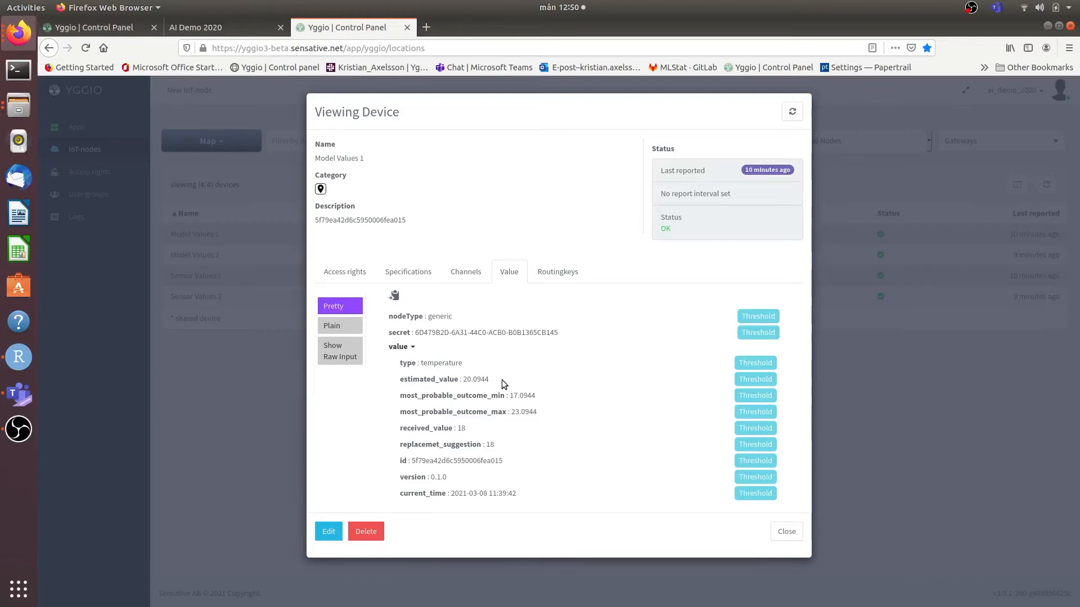
{"action": "mouse_move", "coordinate": [519, 428]}
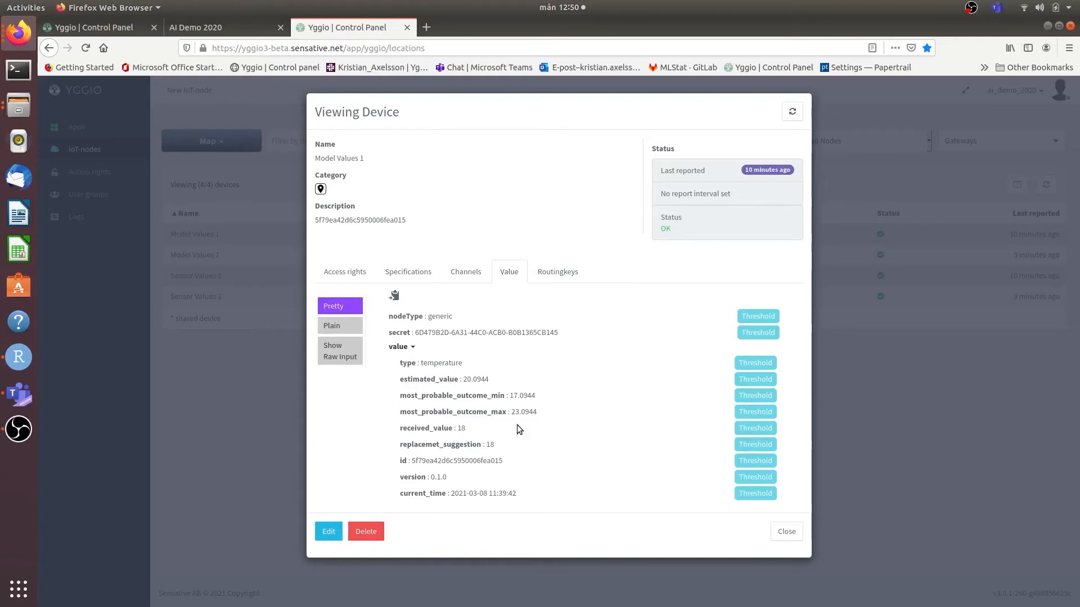
{"action": "mouse_move", "coordinate": [439, 438]}
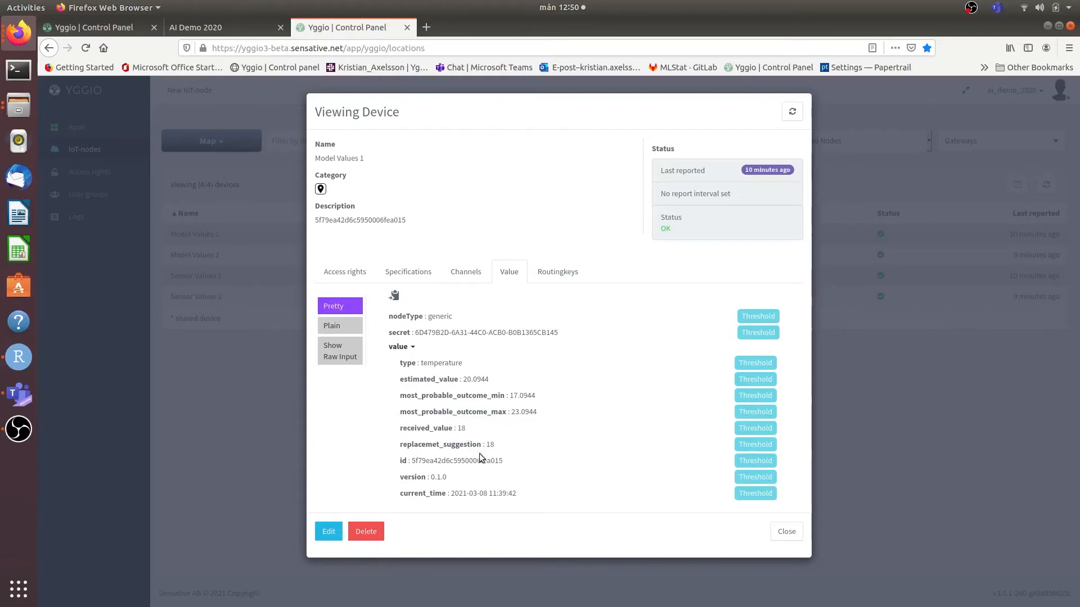
{"action": "mouse_move", "coordinate": [453, 448]}
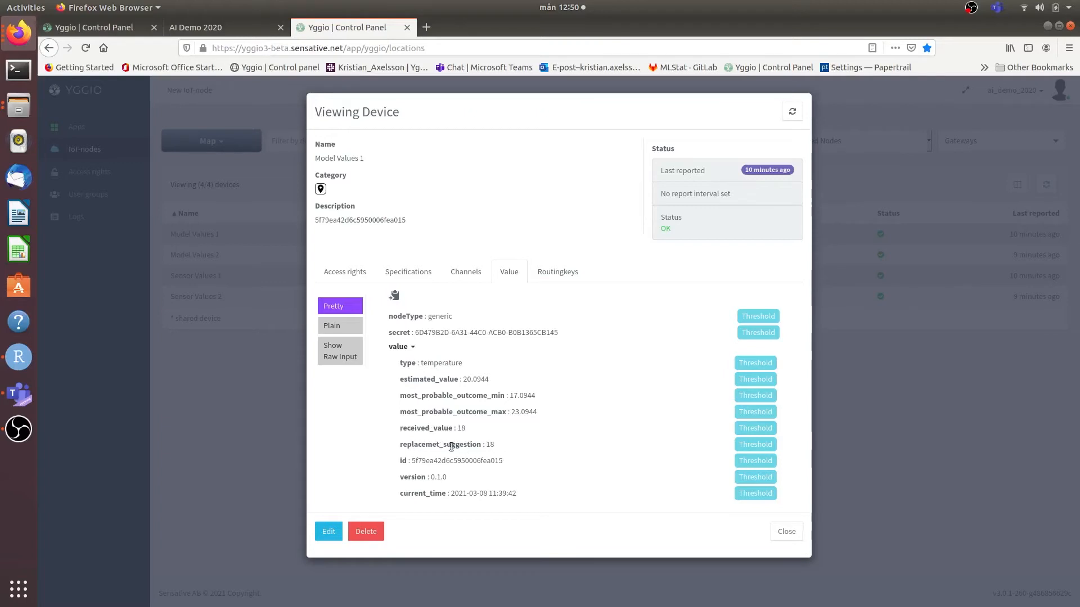
{"action": "mouse_move", "coordinate": [236, 465]}
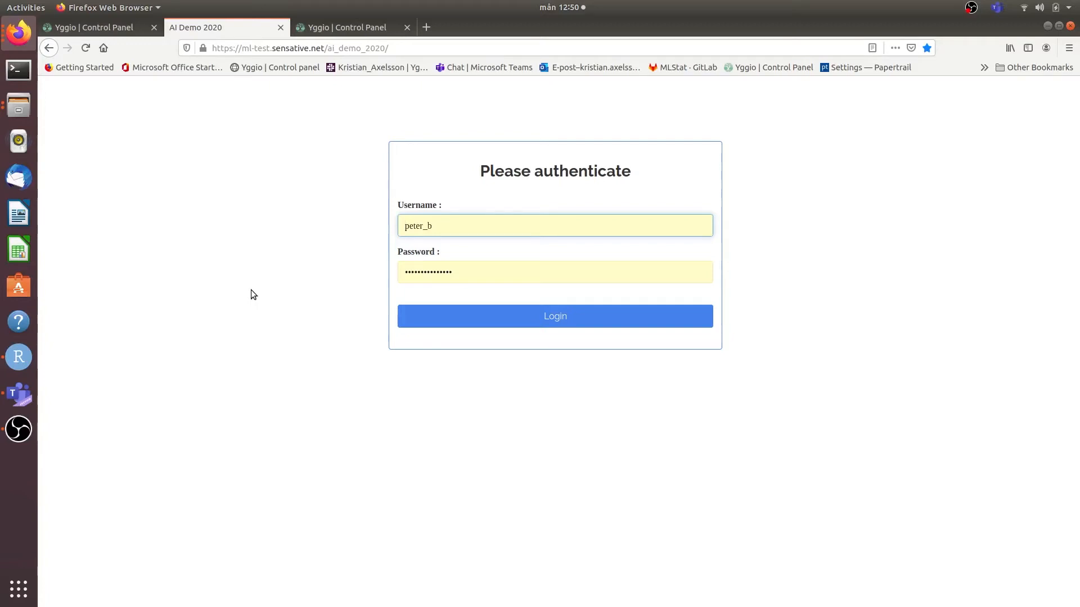
{"action": "mouse_move", "coordinate": [255, 394]}
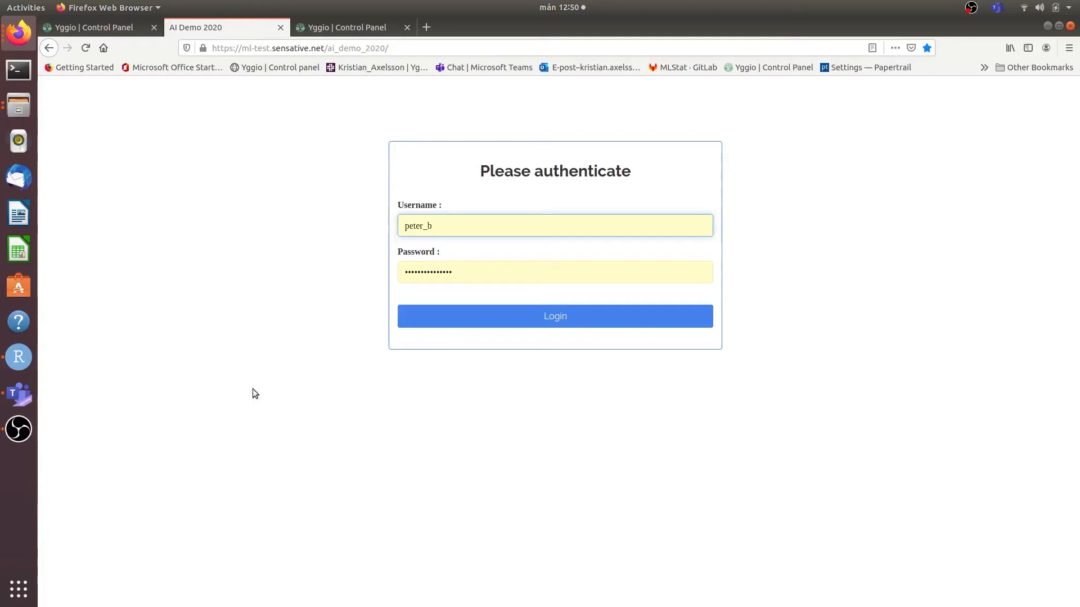
{"action": "mouse_move", "coordinate": [432, 431]}
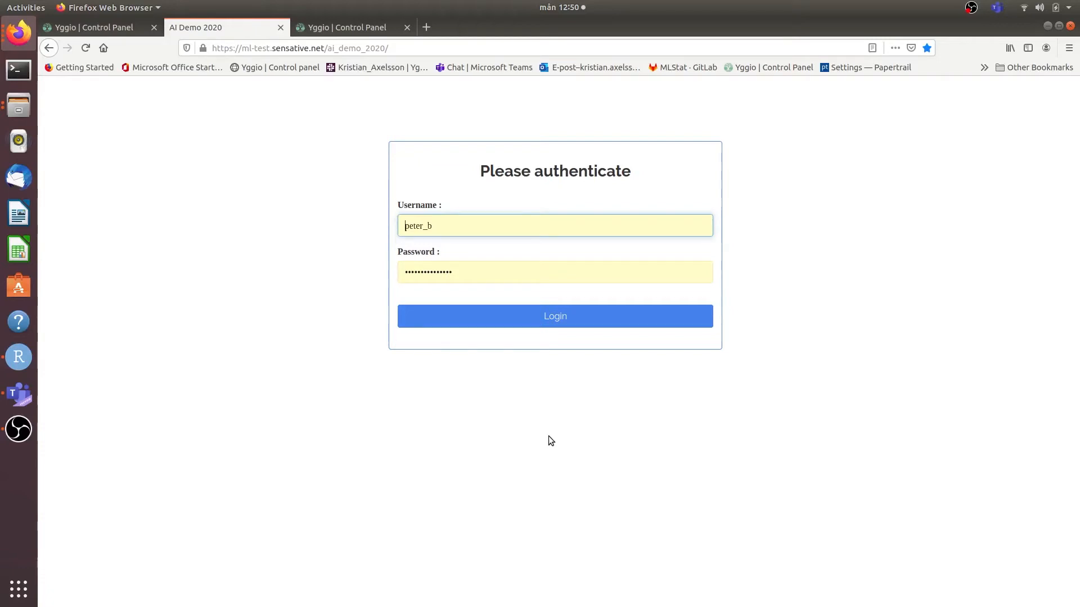
{"action": "mouse_move", "coordinate": [543, 352]}
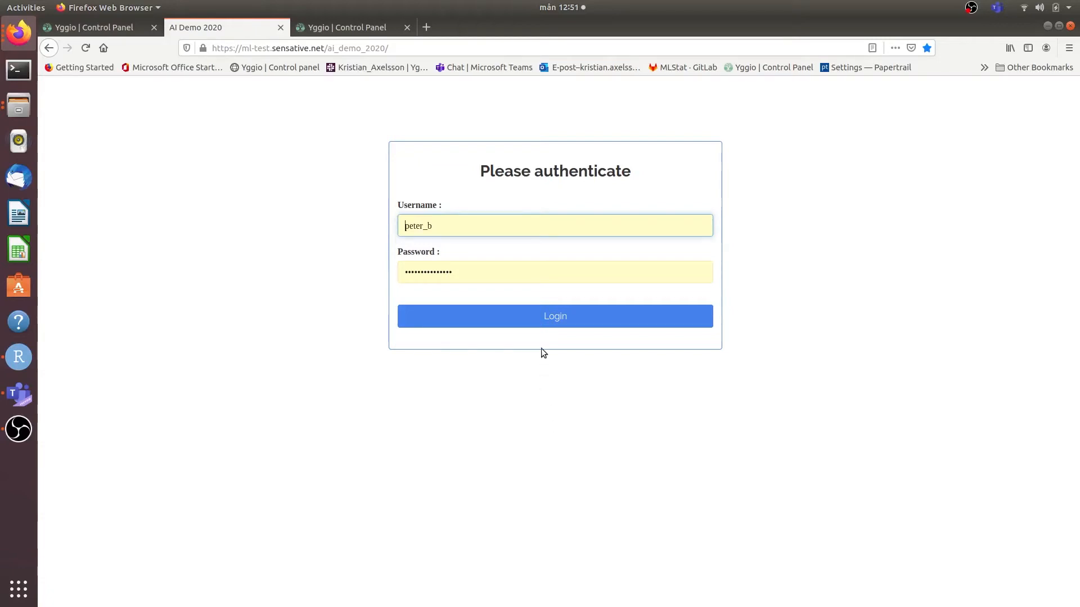
{"action": "mouse_move", "coordinate": [555, 316]}
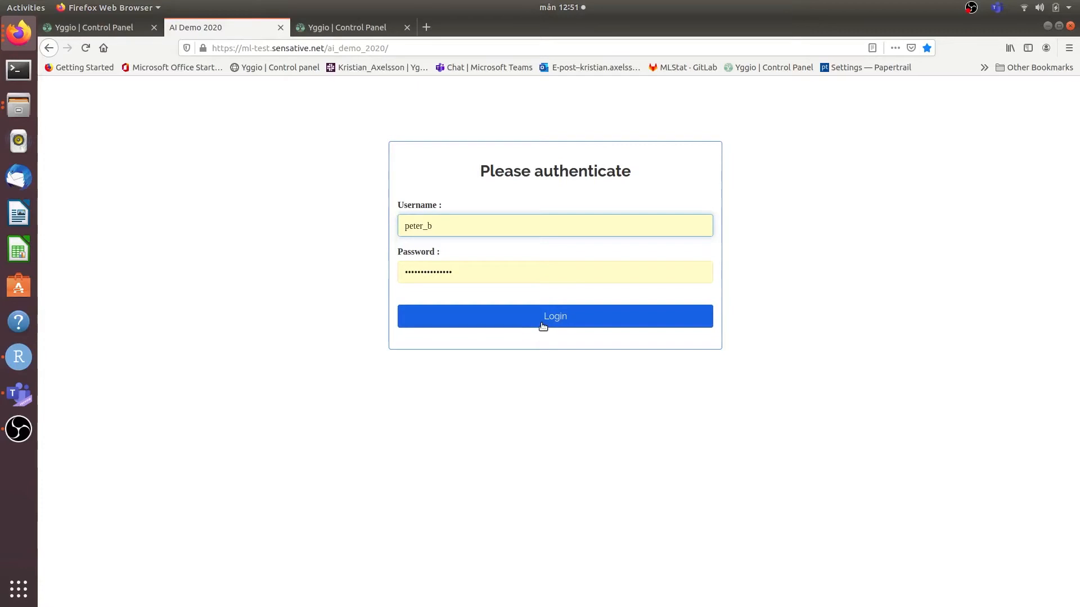
Step: Log in to AI Demo 2020 and focus the empty Enter Desired Temperature field
{"action": "left_click", "coordinate": [555, 316]}
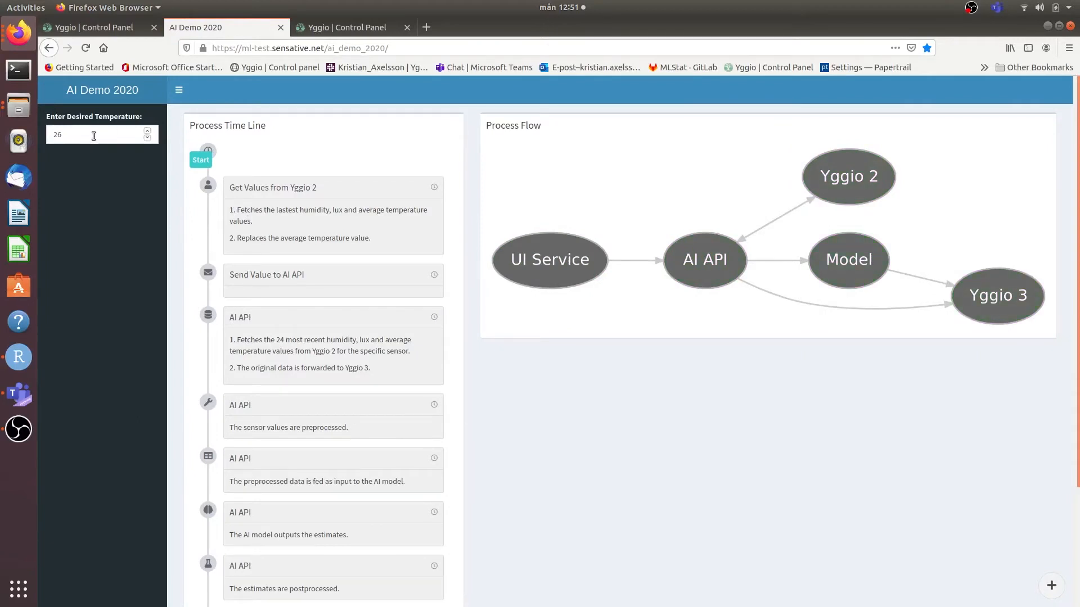
{"action": "left_click", "coordinate": [94, 134]}
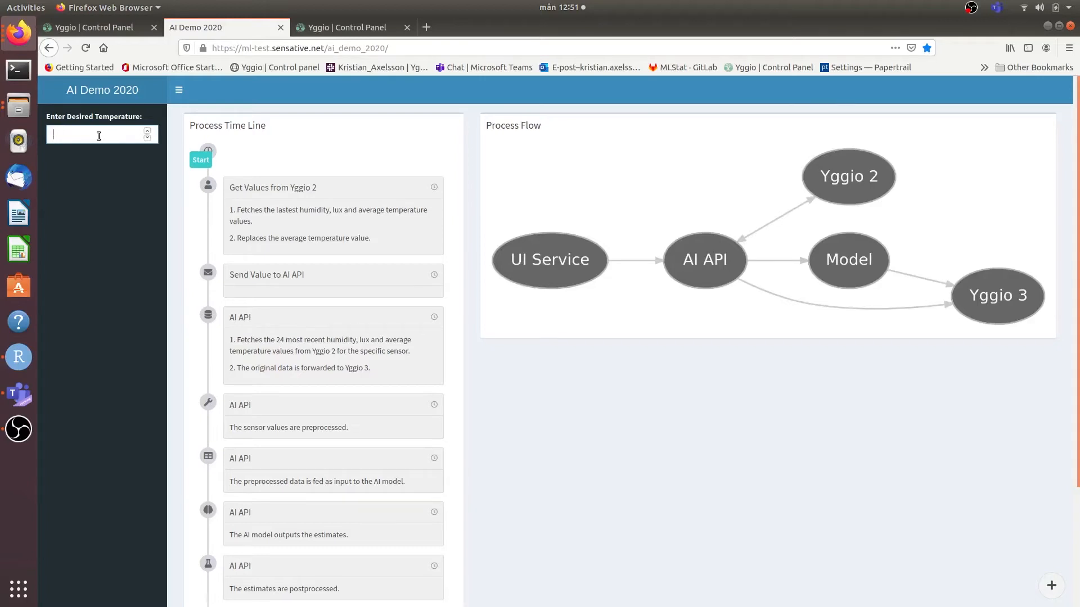
{"action": "type", "text": "28"}
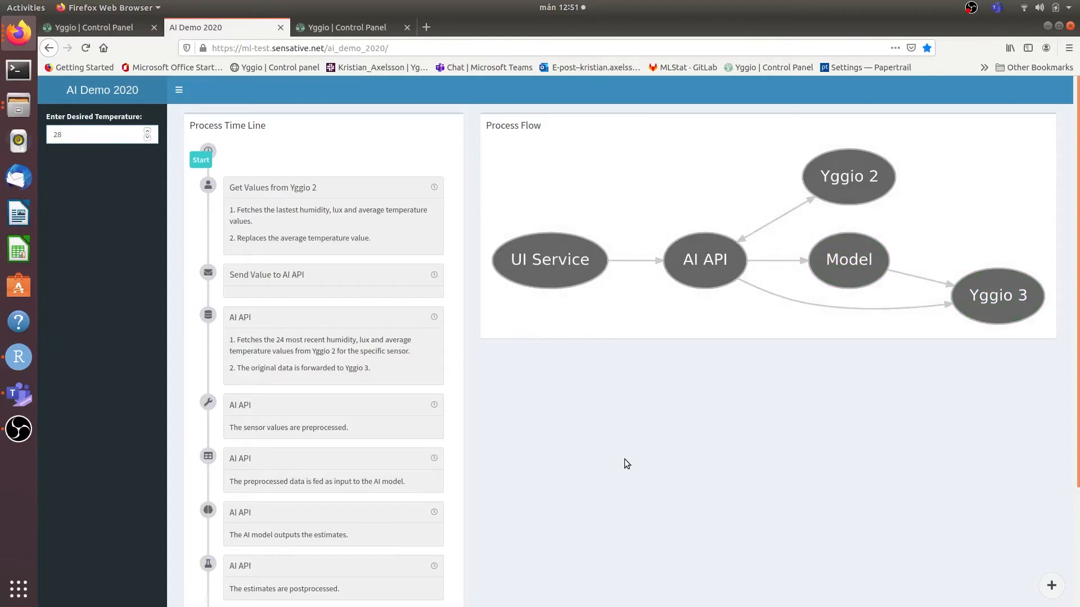
{"action": "left_click", "coordinate": [96, 134]}
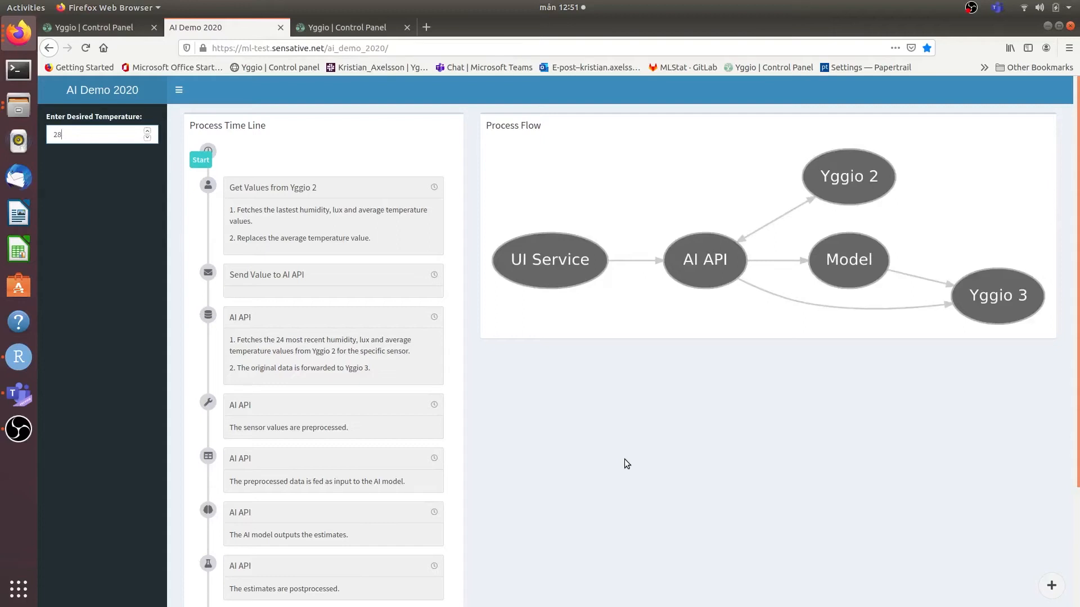
{"action": "mouse_move", "coordinate": [400, 187]}
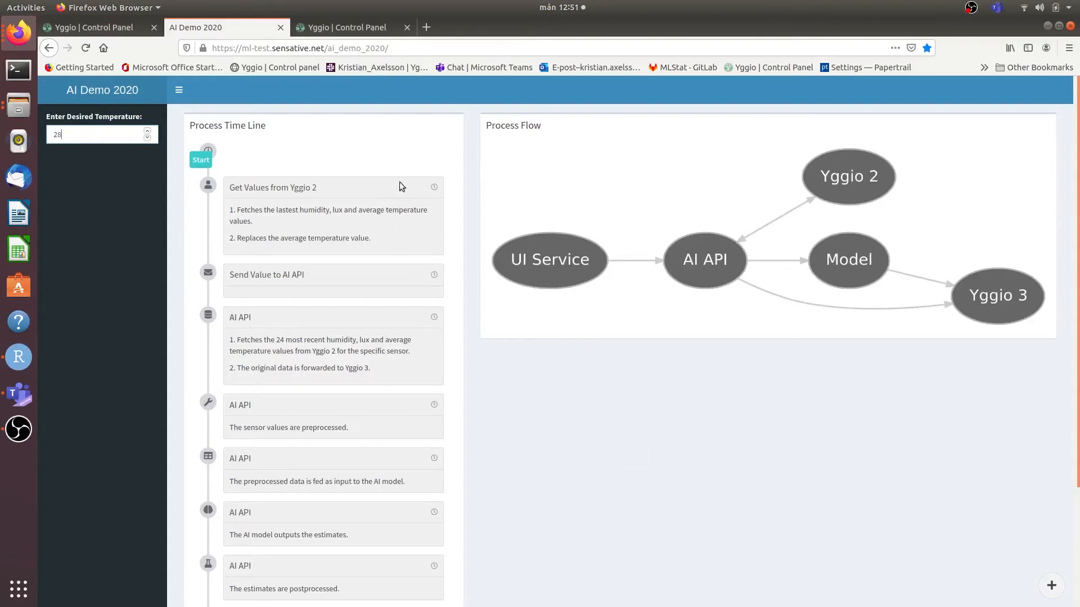
{"action": "left_click", "coordinate": [354, 27]}
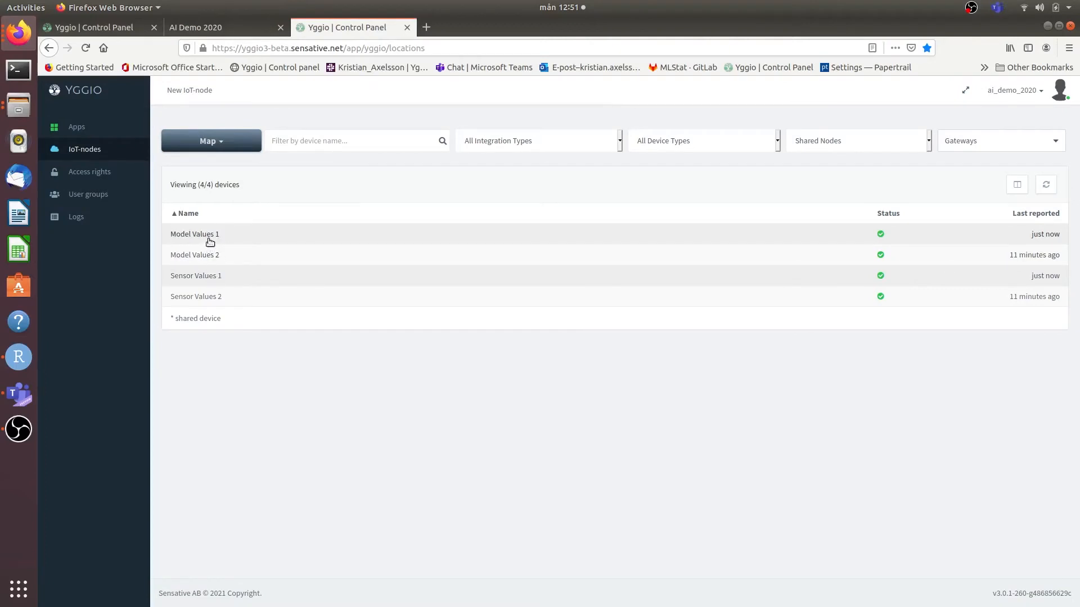
Step: Show Model Values 1's values: received 28, estimated 20.0944, range 17.0944–23.0944
{"action": "left_click", "coordinate": [195, 234]}
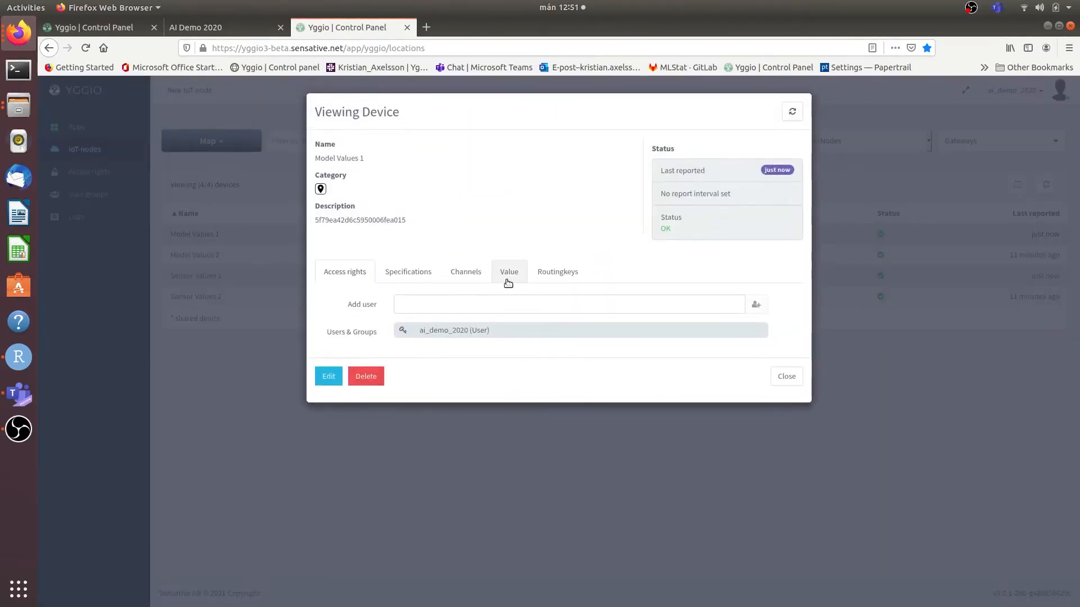
{"action": "left_click", "coordinate": [509, 271]}
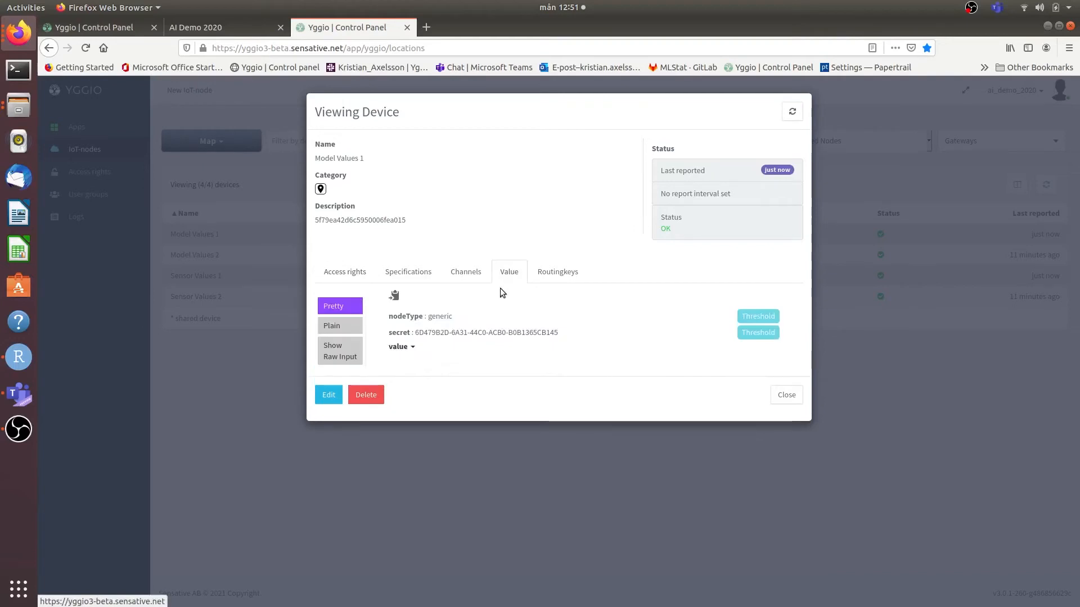
{"action": "left_click", "coordinate": [401, 347]}
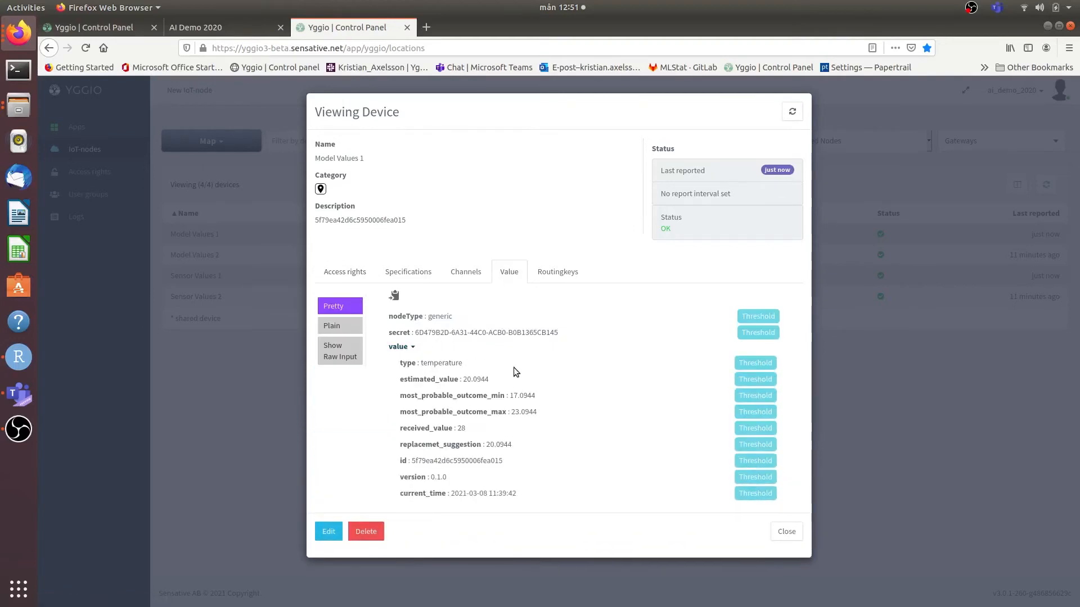
{"action": "mouse_move", "coordinate": [416, 432]}
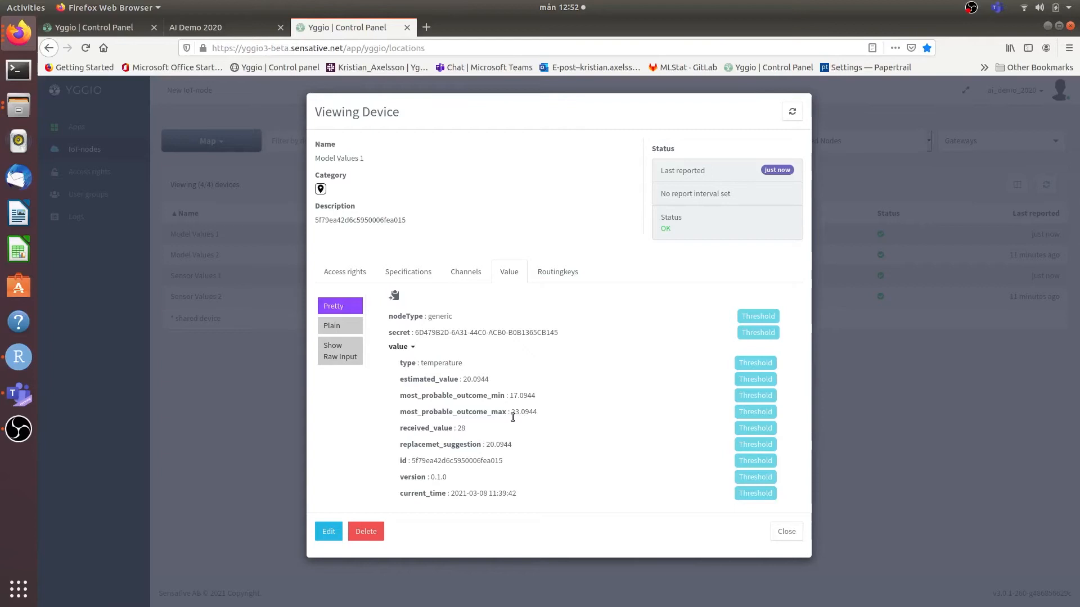
{"action": "mouse_move", "coordinate": [514, 424]}
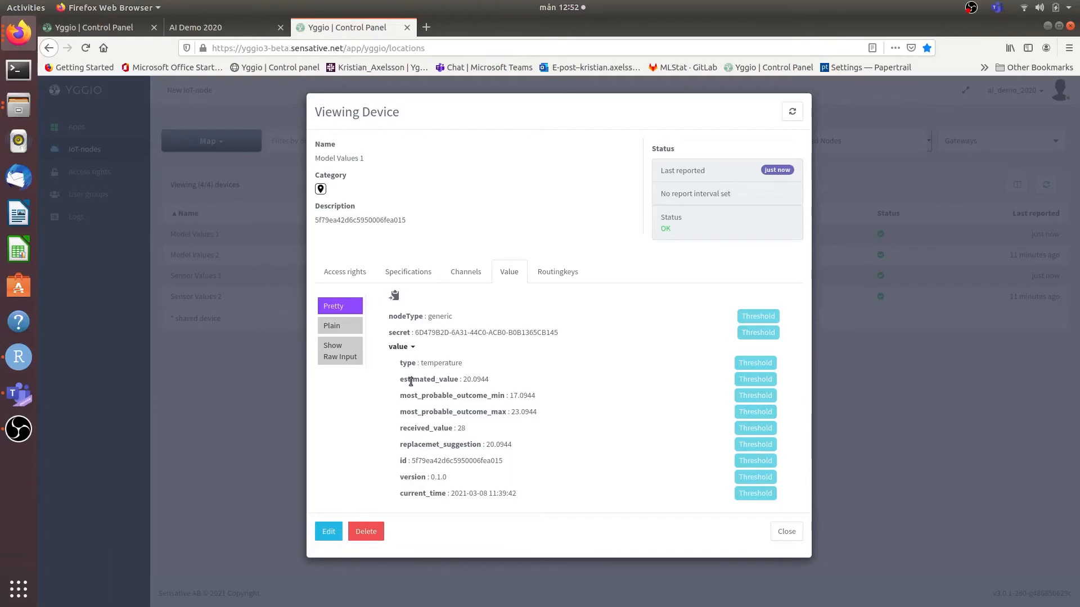
{"action": "mouse_move", "coordinate": [499, 380]}
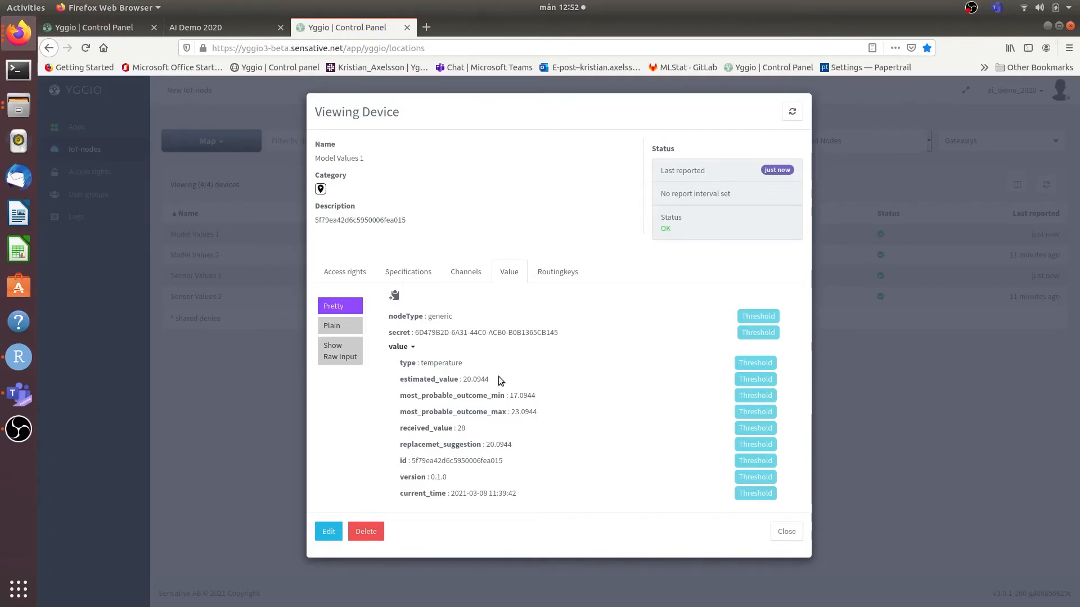
{"action": "mouse_move", "coordinate": [481, 446]}
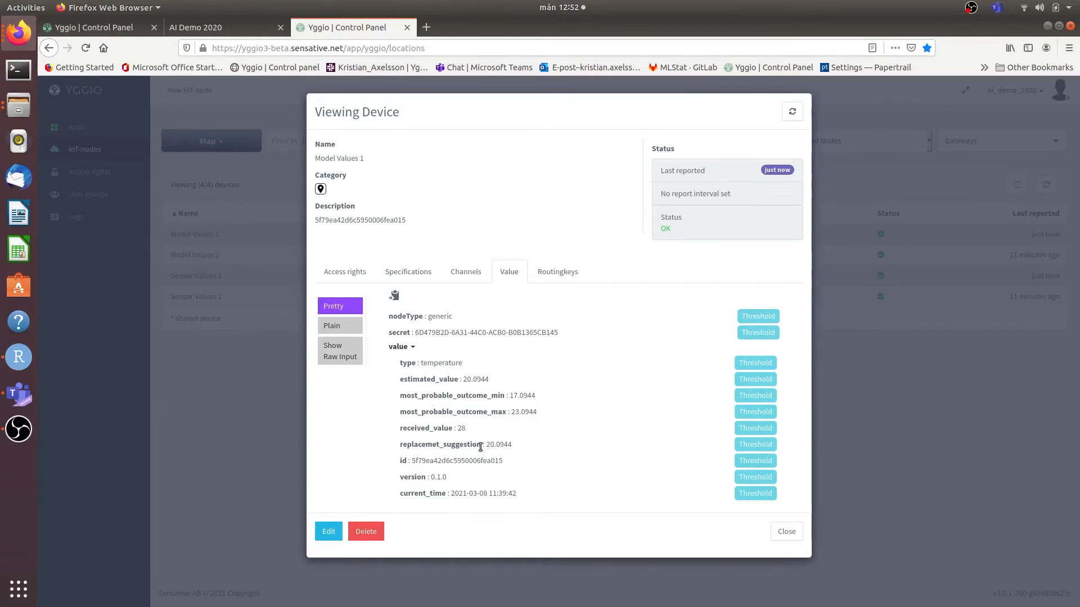
{"action": "mouse_move", "coordinate": [538, 448]}
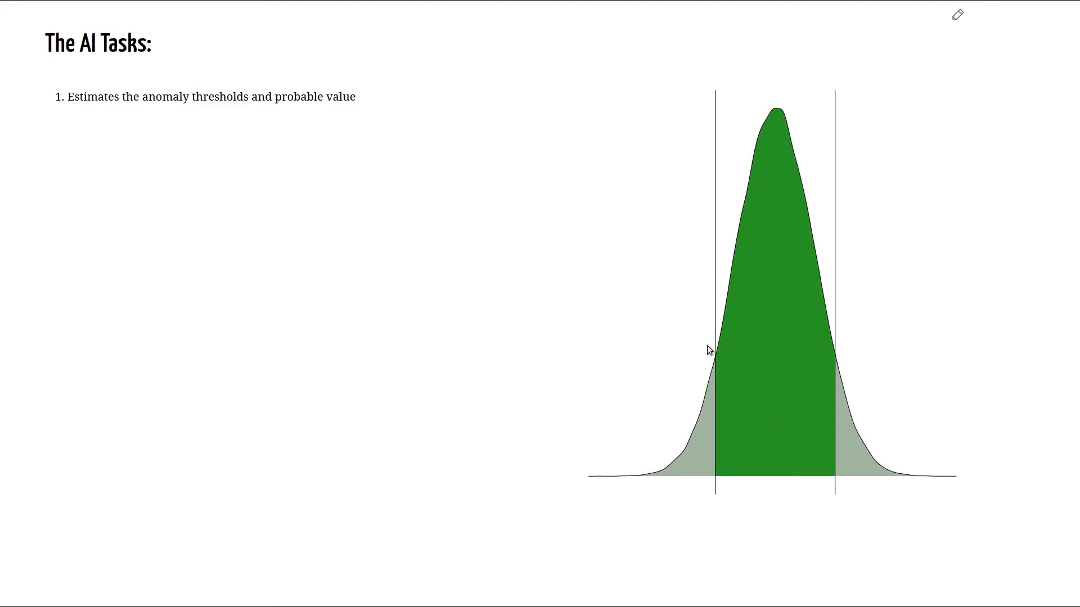
{"action": "mouse_move", "coordinate": [852, 342]}
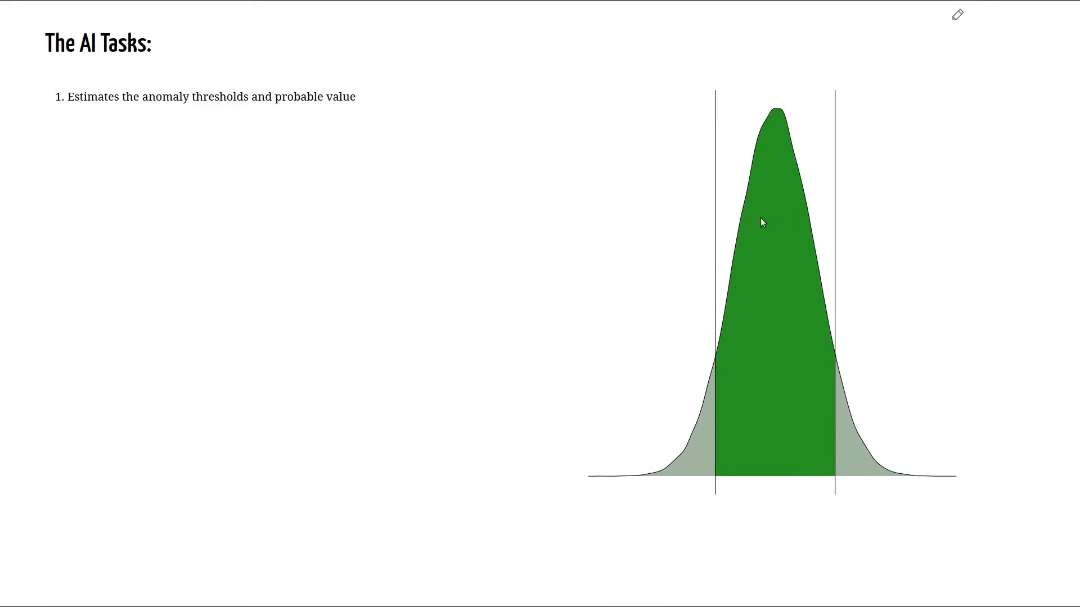
{"action": "mouse_move", "coordinate": [763, 349]}
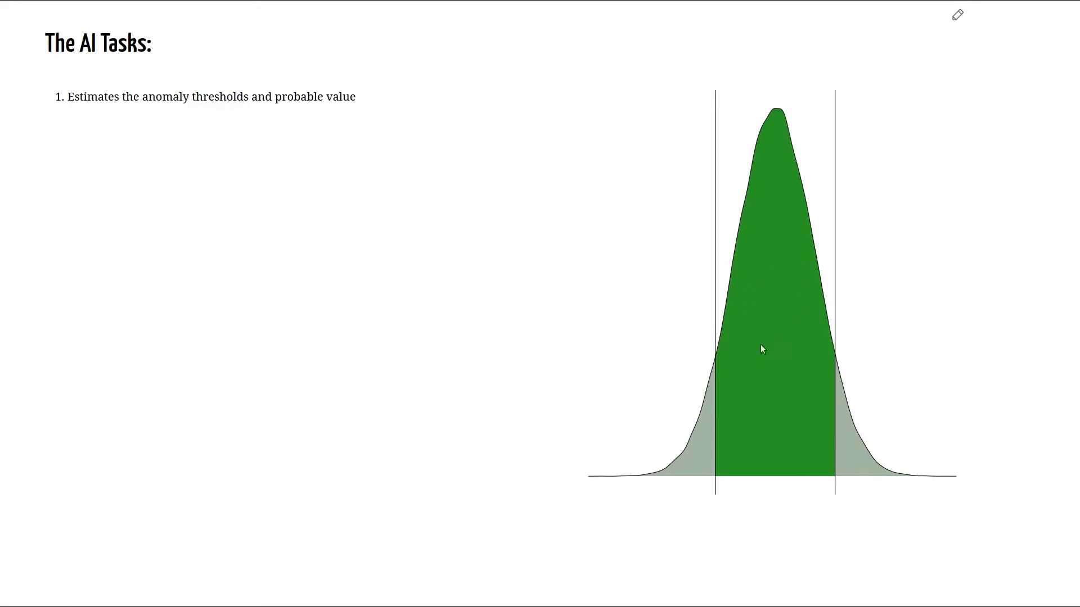
{"action": "mouse_move", "coordinate": [769, 367]}
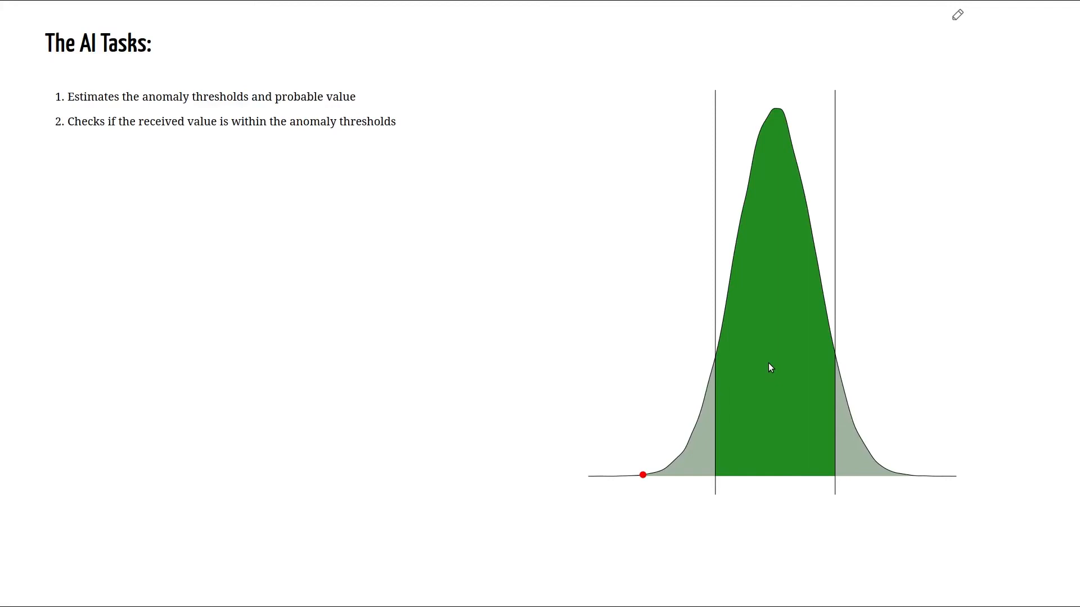
Step: Reveal the second AI task and the red received-value point on the curve's left tail
{"action": "left_click_drag", "start_coordinate": [642, 475], "coordinate": [761, 125]}
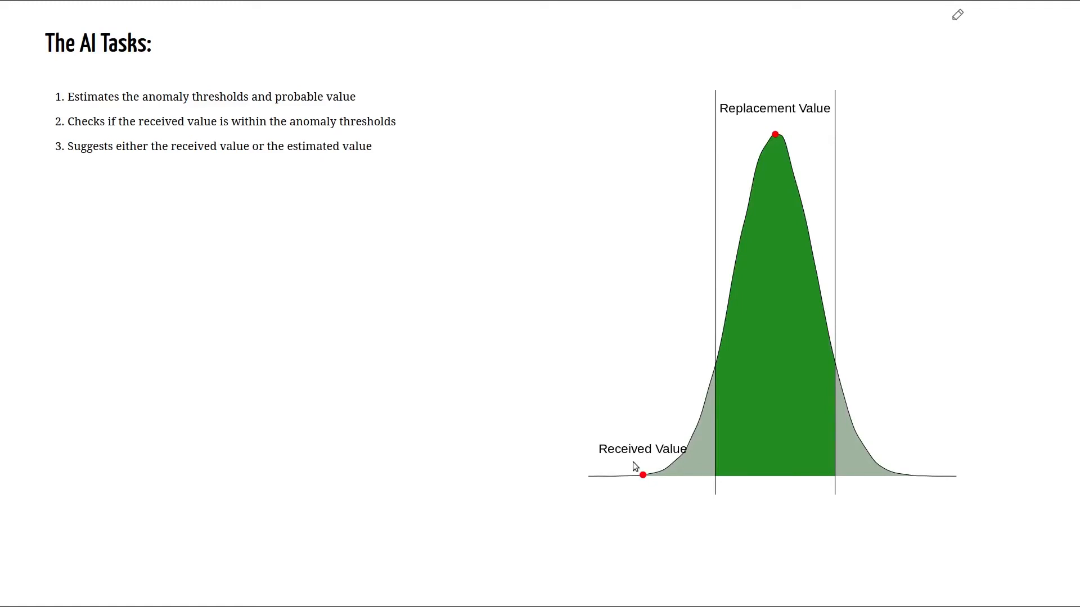
{"action": "mouse_move", "coordinate": [706, 380]}
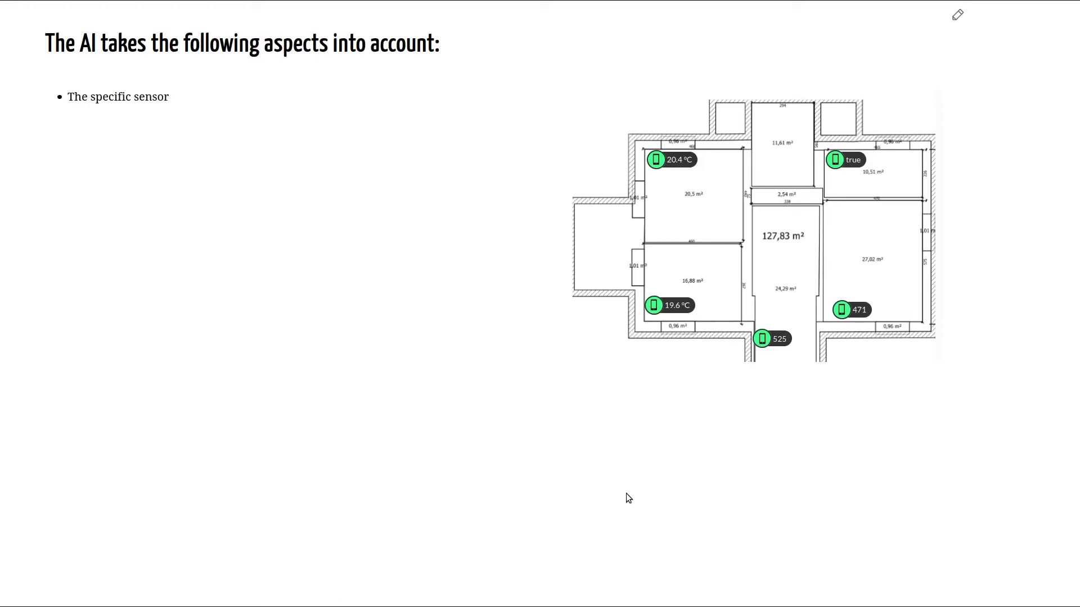
{"action": "mouse_move", "coordinate": [701, 314]}
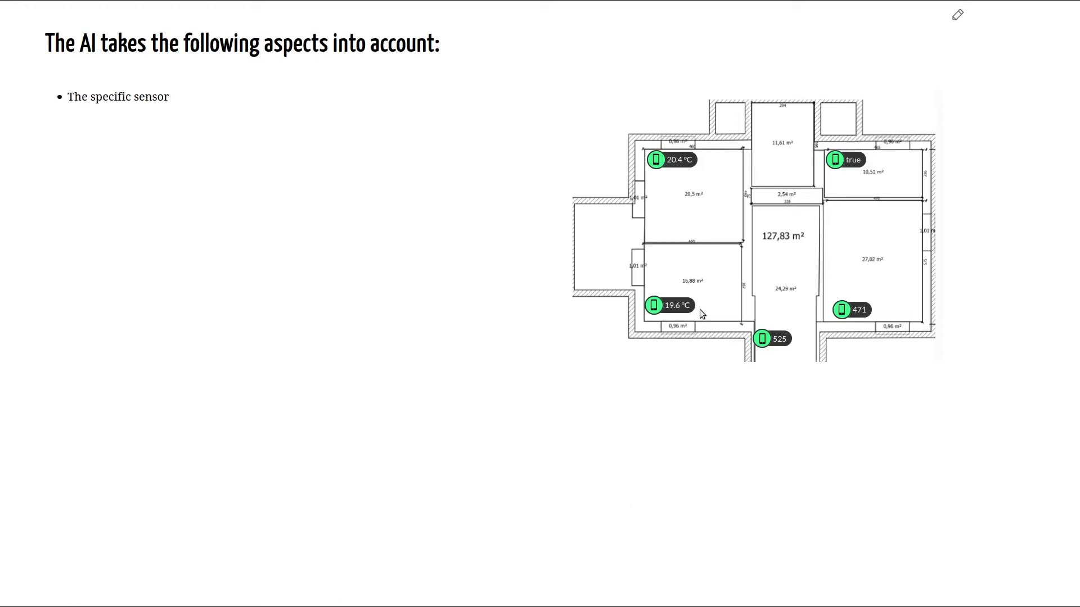
Step: Underline the 19.6 °C sensor on the floor plan in red with the chalkboard pen
{"action": "left_click", "coordinate": [957, 14]}
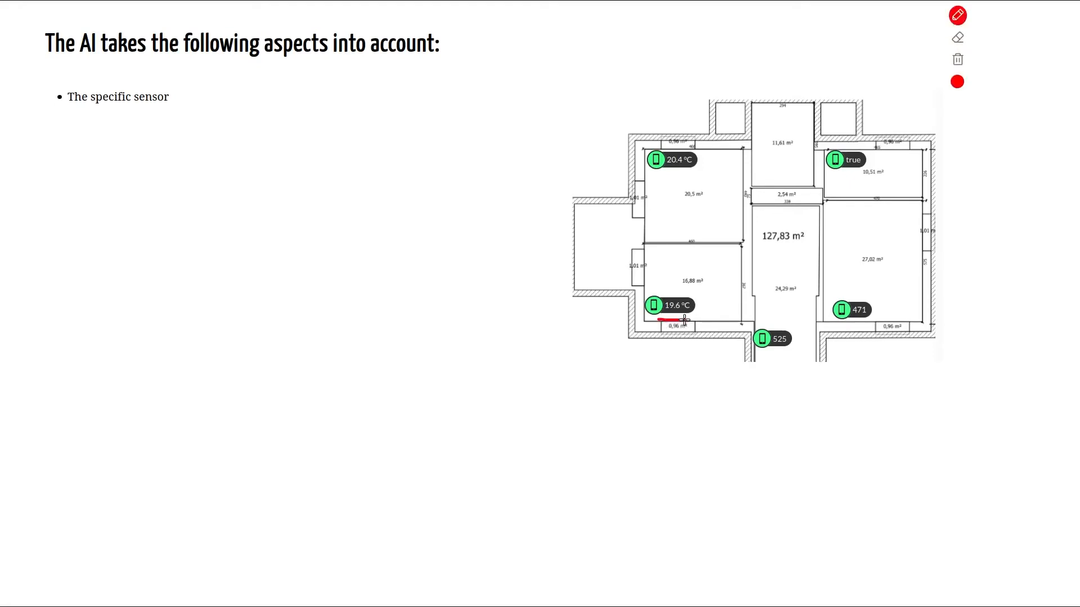
{"action": "left_click_drag", "start_coordinate": [660, 320], "coordinate": [684, 319]}
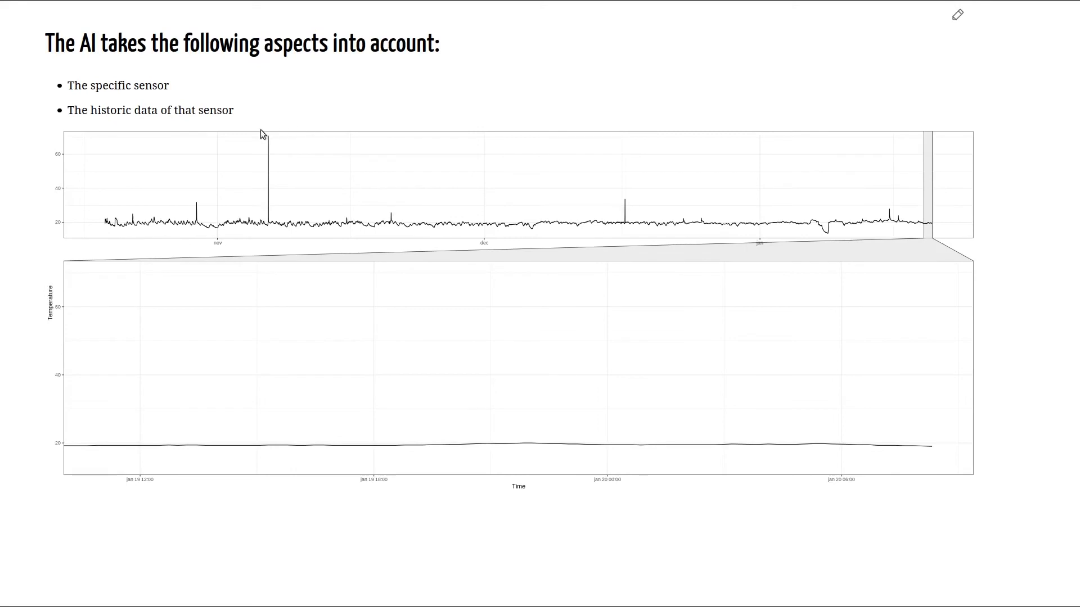
{"action": "mouse_move", "coordinate": [643, 237]}
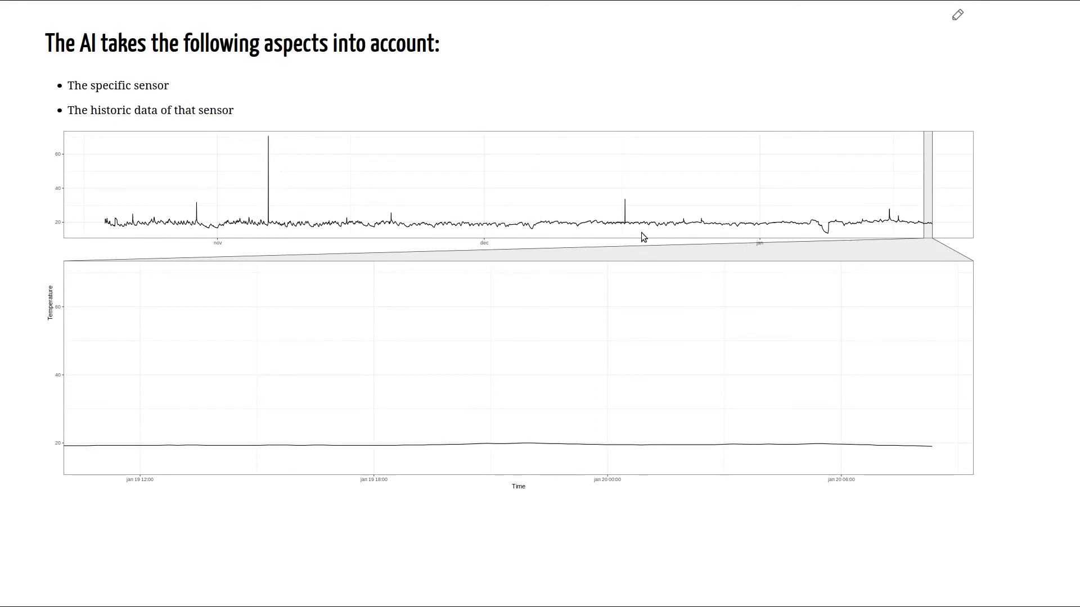
{"action": "mouse_move", "coordinate": [824, 238]}
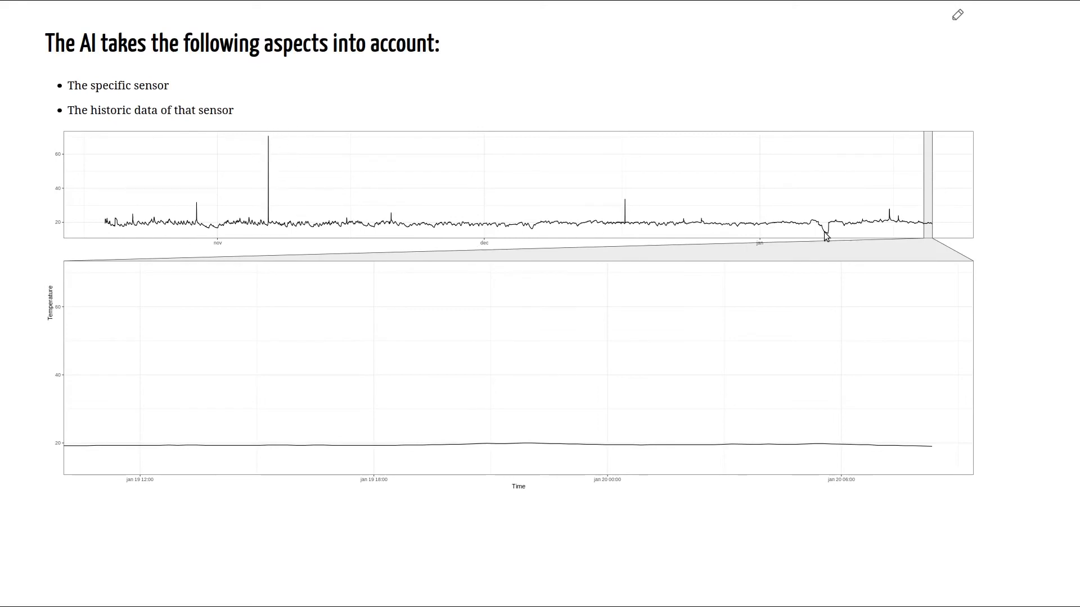